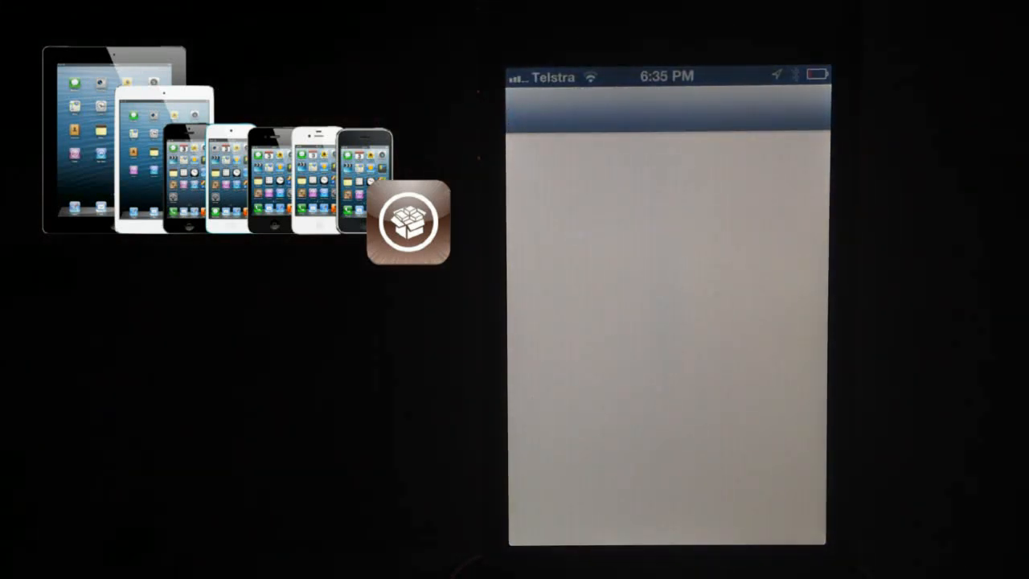
# Launch the Settings app from the home screen and scroll its main category list.
pyautogui.click(668, 321)
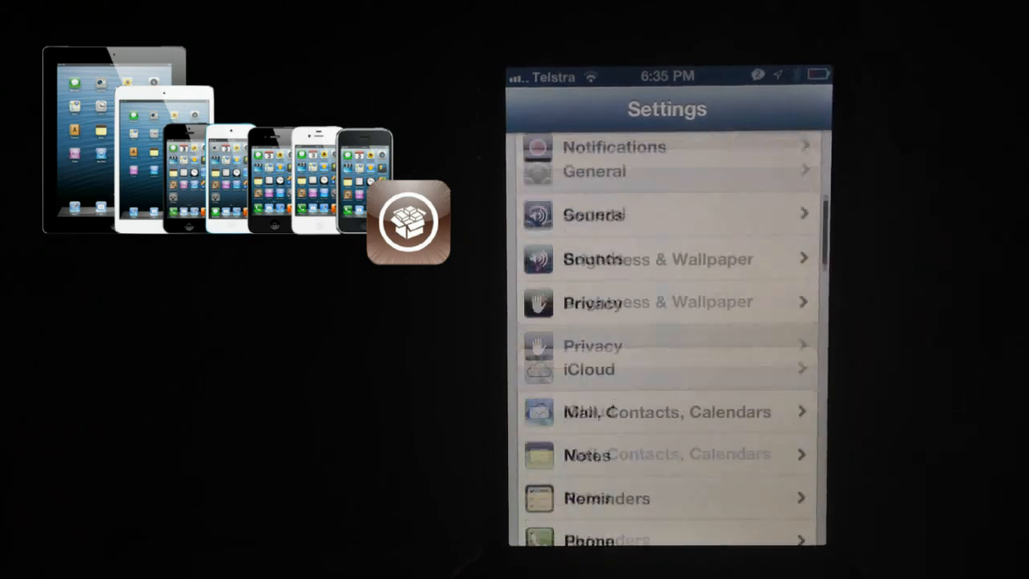
pyautogui.scroll(-3)
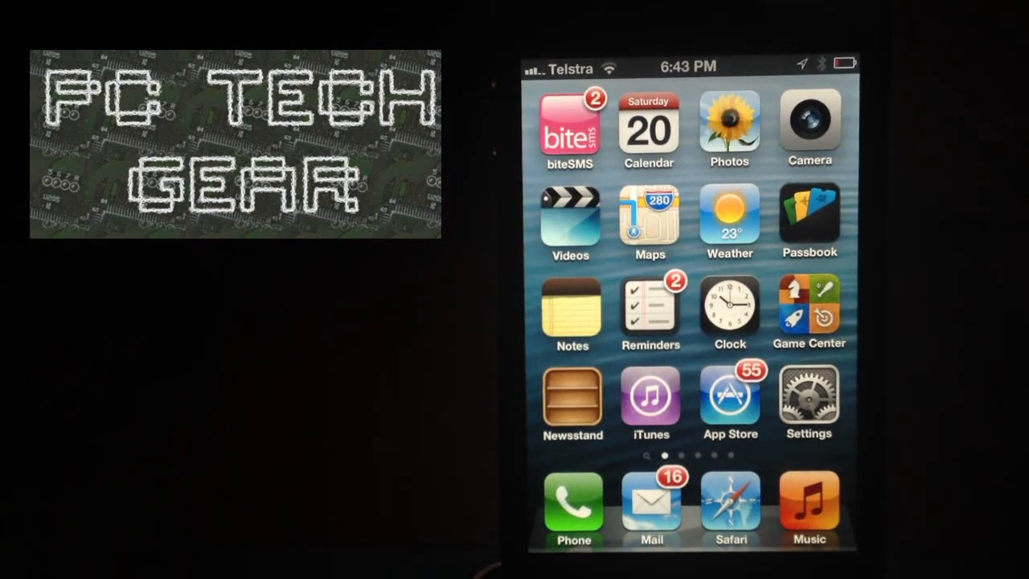
# Swipe through home screen pages to reach the one with Utilities folders, Aircrack and iWep PRO.
pyautogui.hscroll(-3)
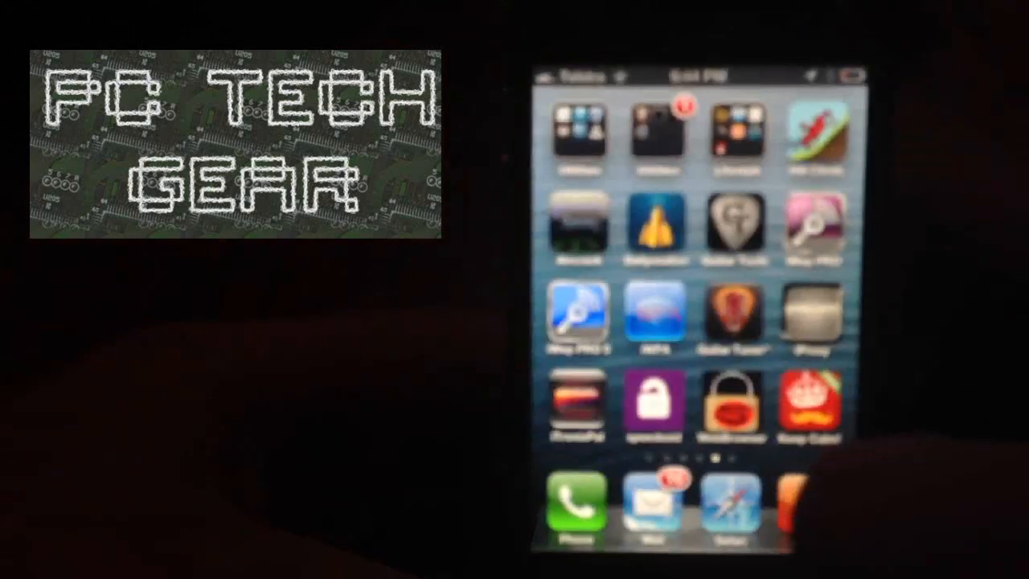
# Return to the first home screen page, then move to the page with the Arcade and News folders.
pyautogui.hscroll(-3)
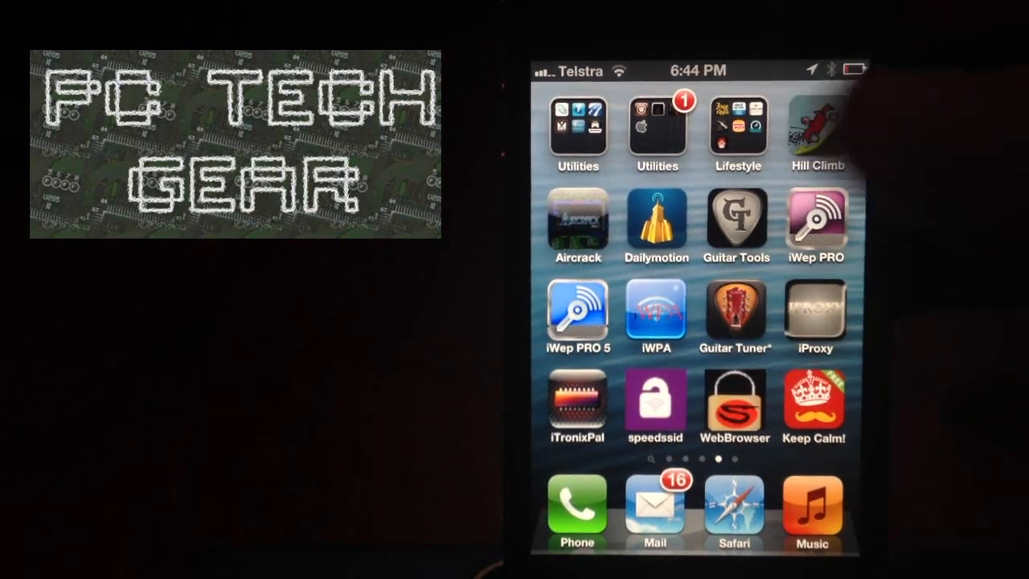
pyautogui.click(817, 134)
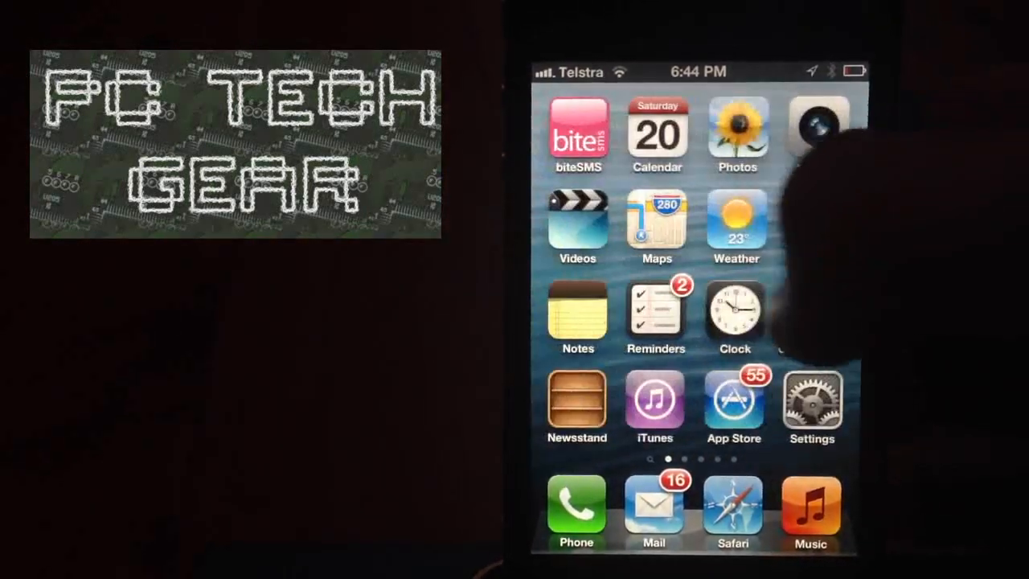
pyautogui.hscroll(-3)
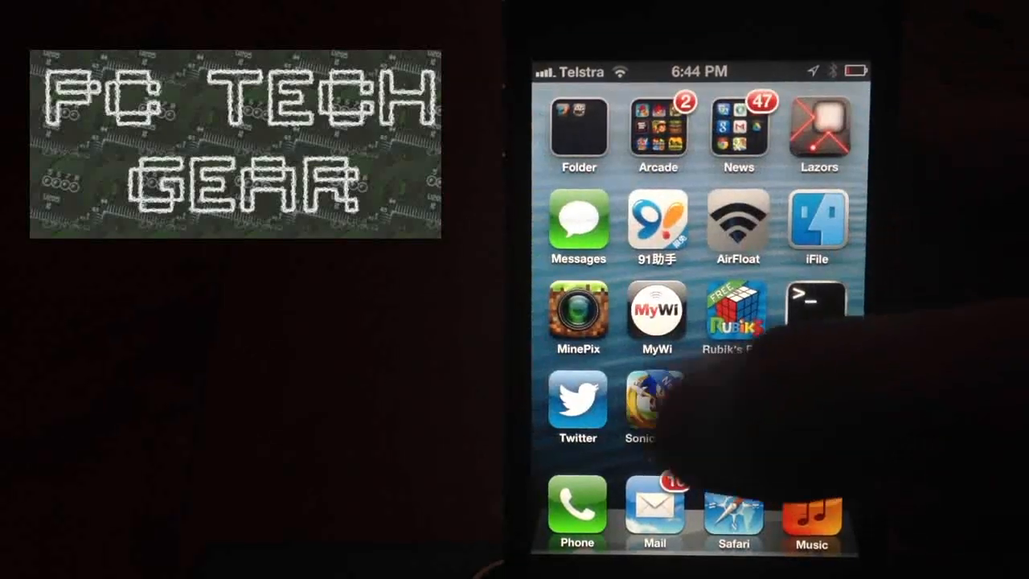